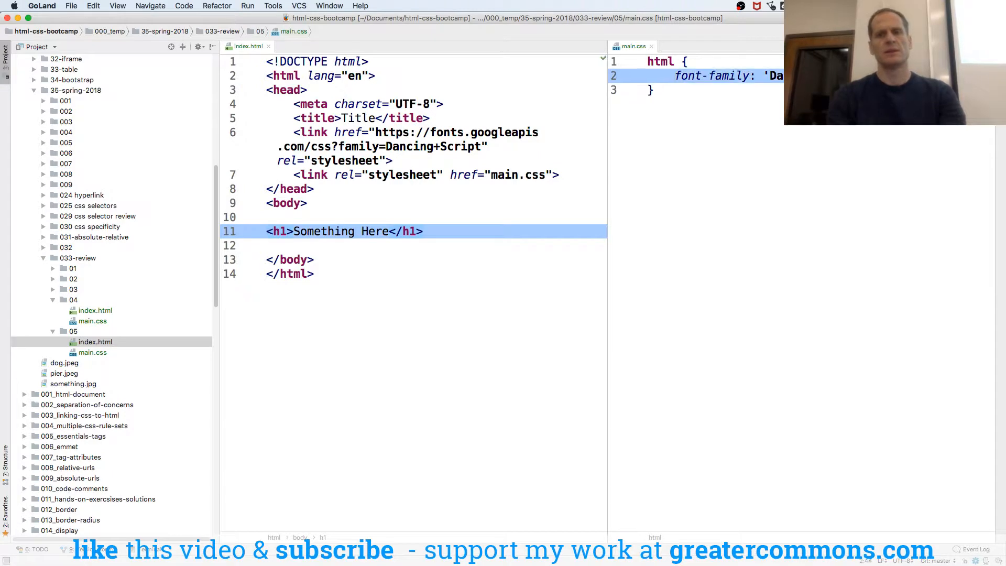
- Add an h1 { font-size: 16px; } rule below the html rule in main.css
type("h1")
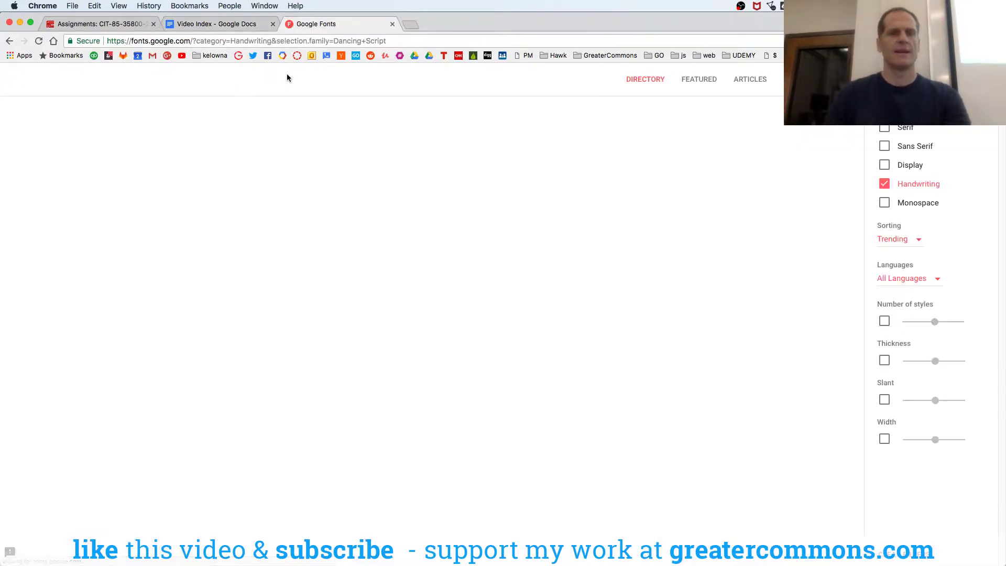
left_click(337, 24)
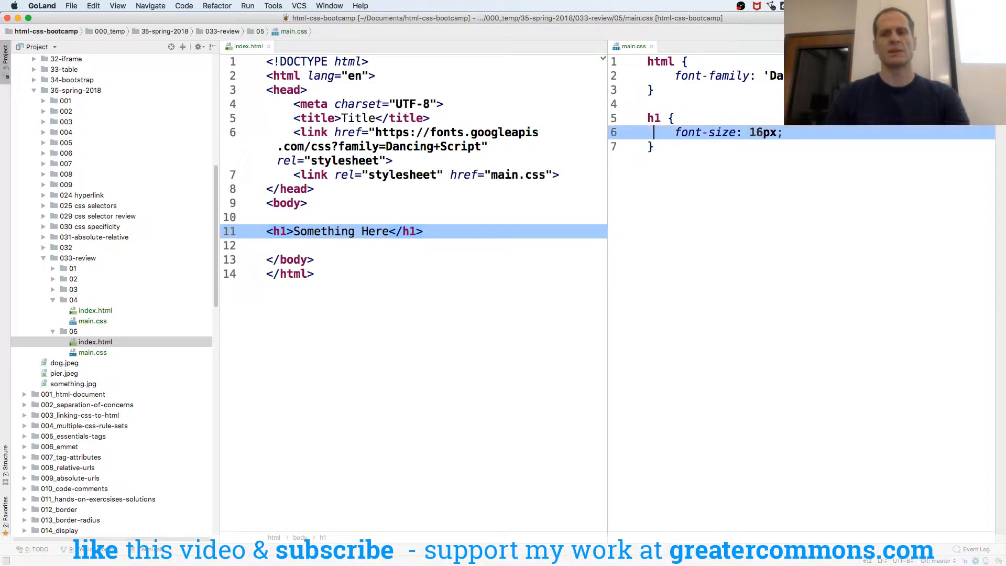
- Change <h1> to <p>, rename the h1 selector to p, and set font-size to 132px
left_click(653, 118)
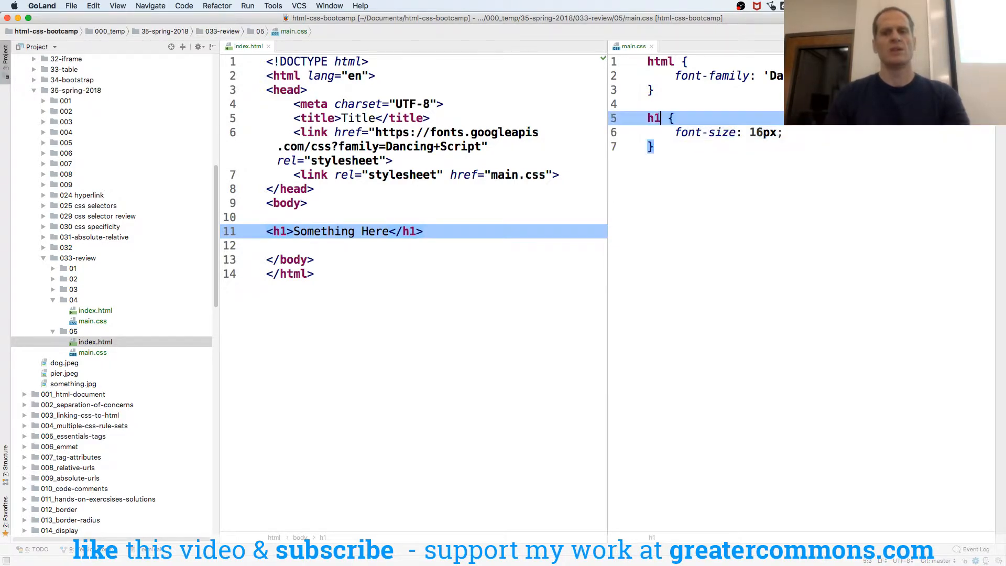
type("p")
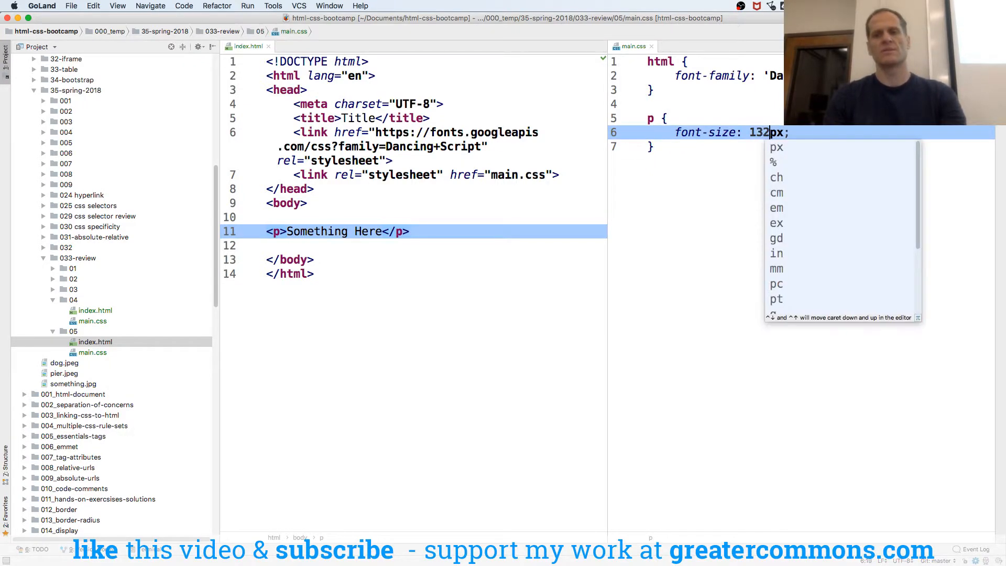
key("Backspace")
type("md")
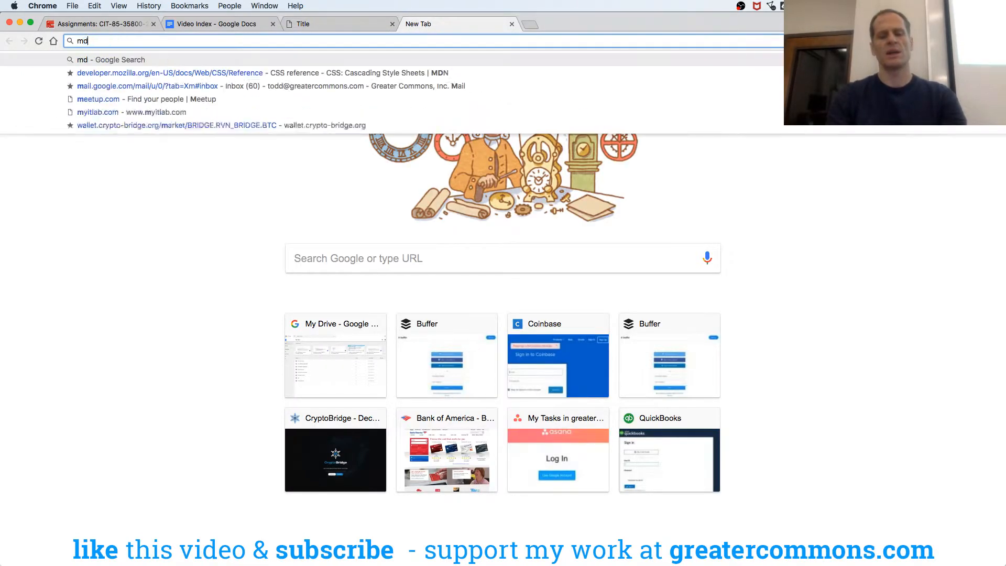
- Search 'mdn font size', open MDN's font-size article, then its <length> units reference
key("Return")
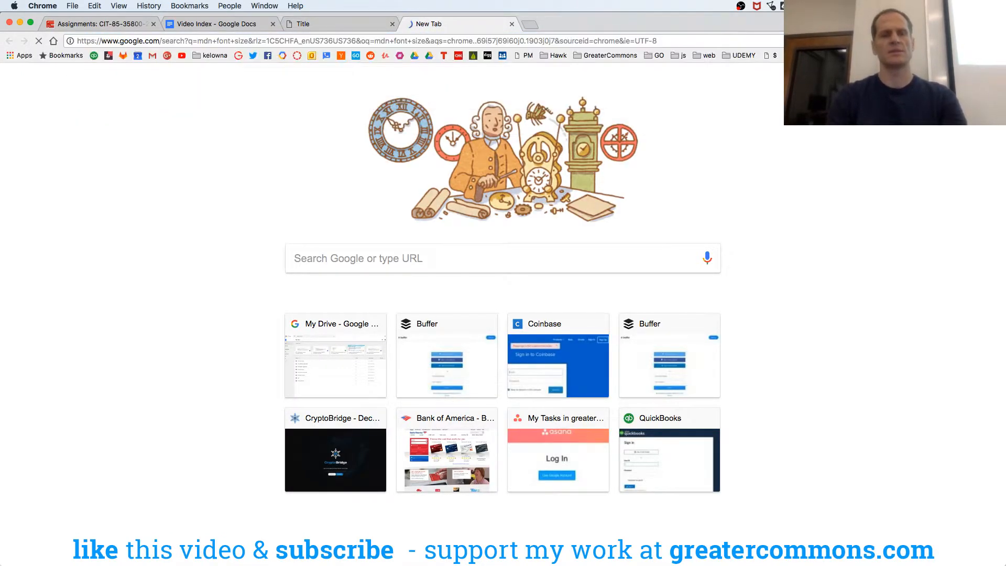
left_click(228, 185)
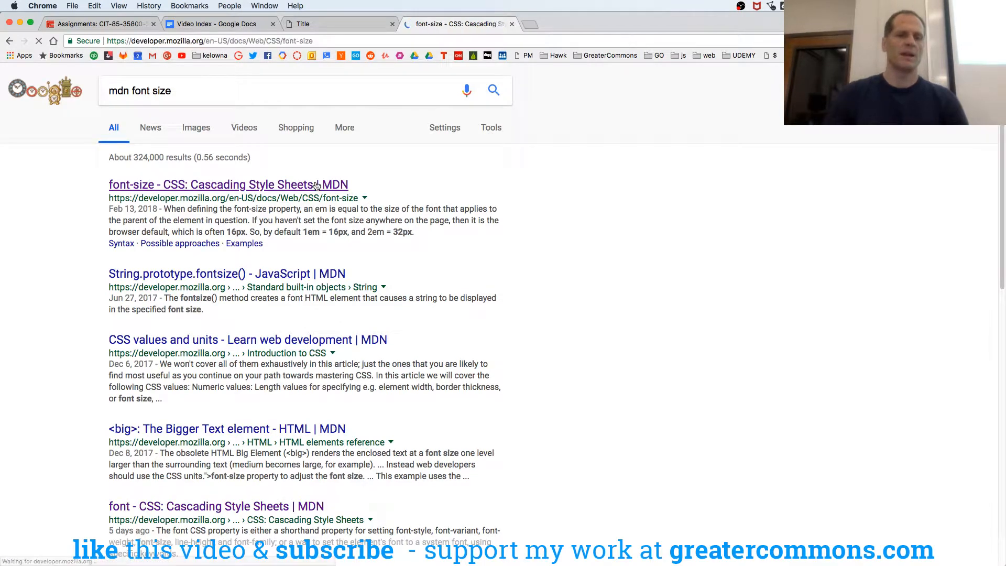
left_click(226, 184)
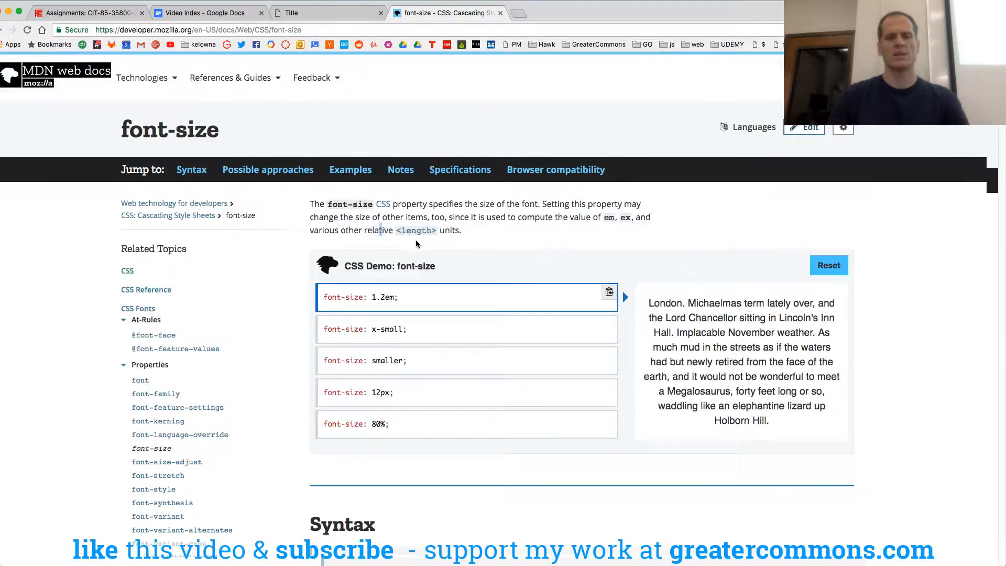
left_click(415, 231)
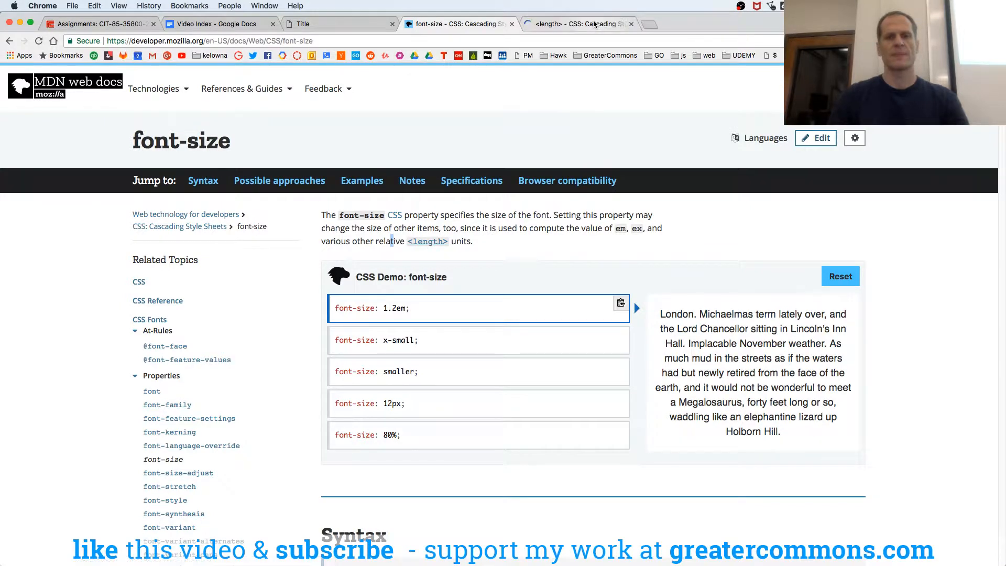
left_click(564, 24)
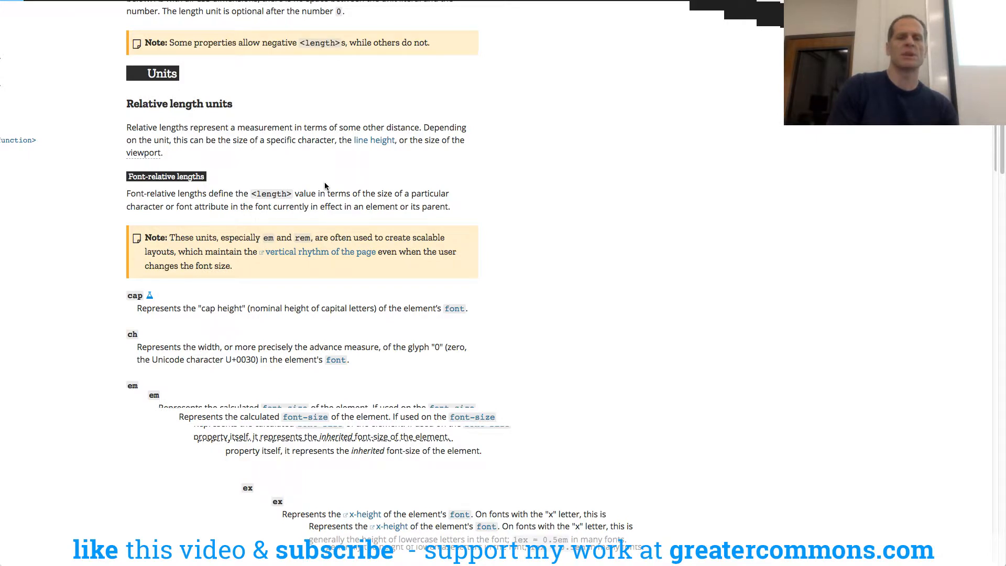
scroll("down", 3)
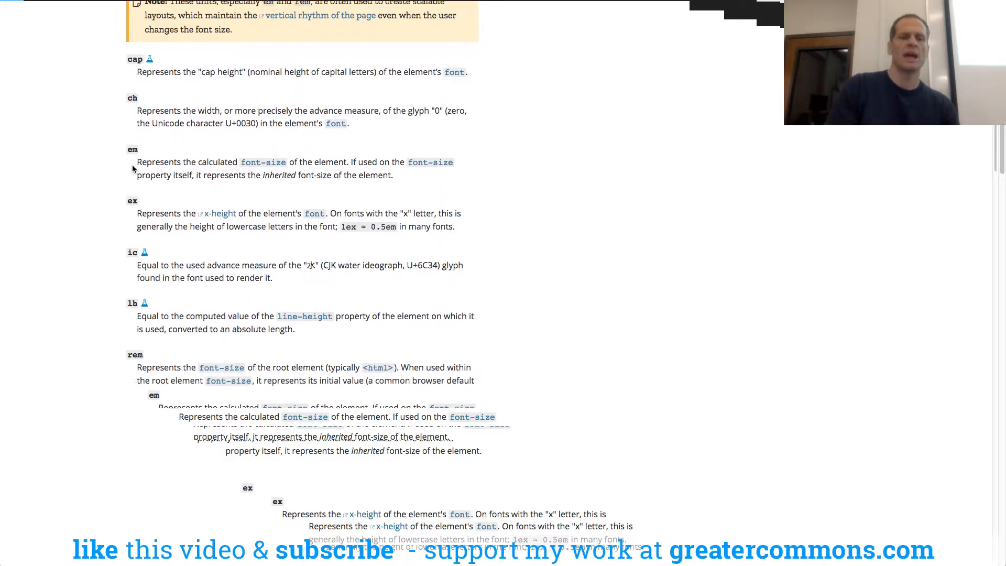
scroll("down", 3)
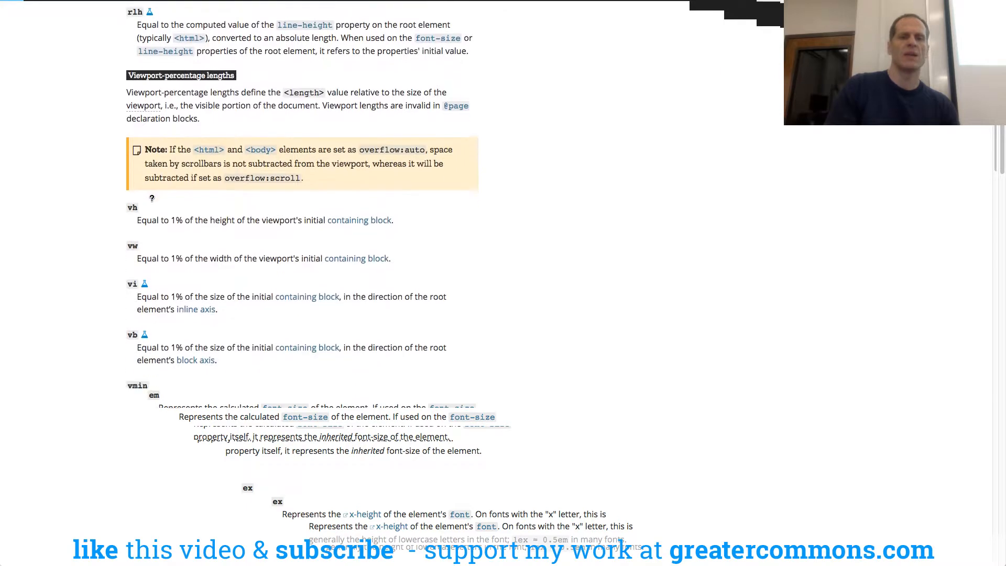
mouse_move(160, 189)
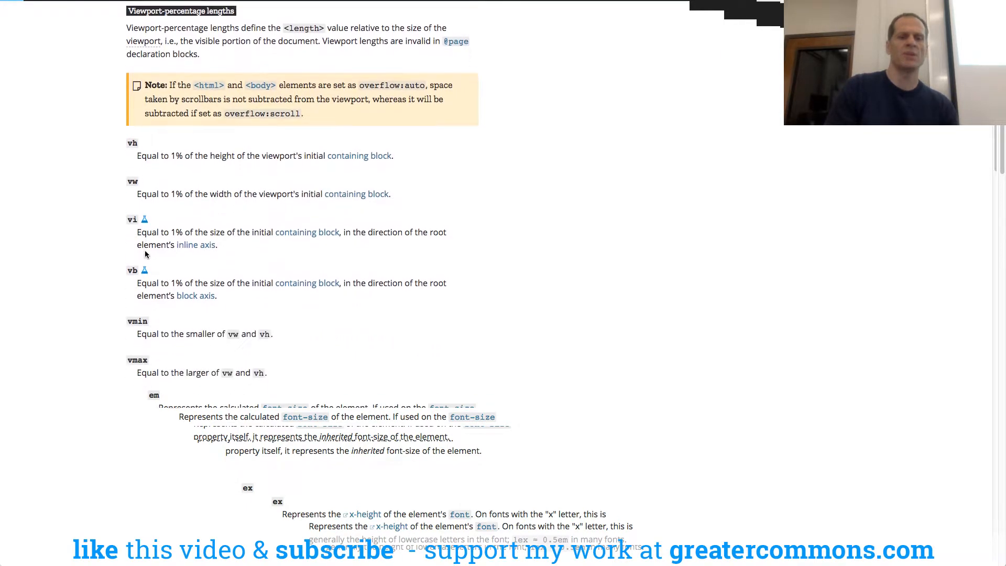
scroll("down", 3)
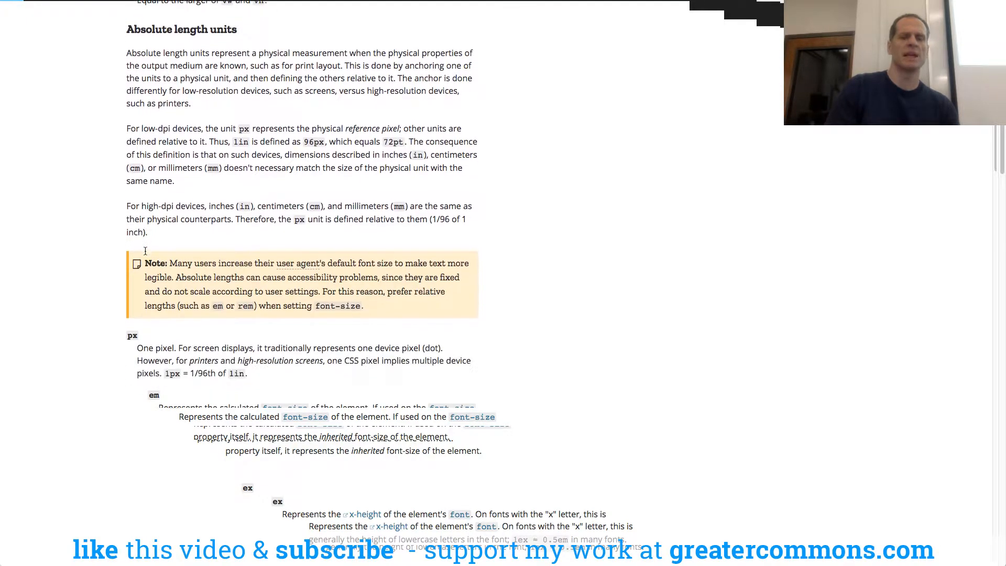
scroll("down", 3)
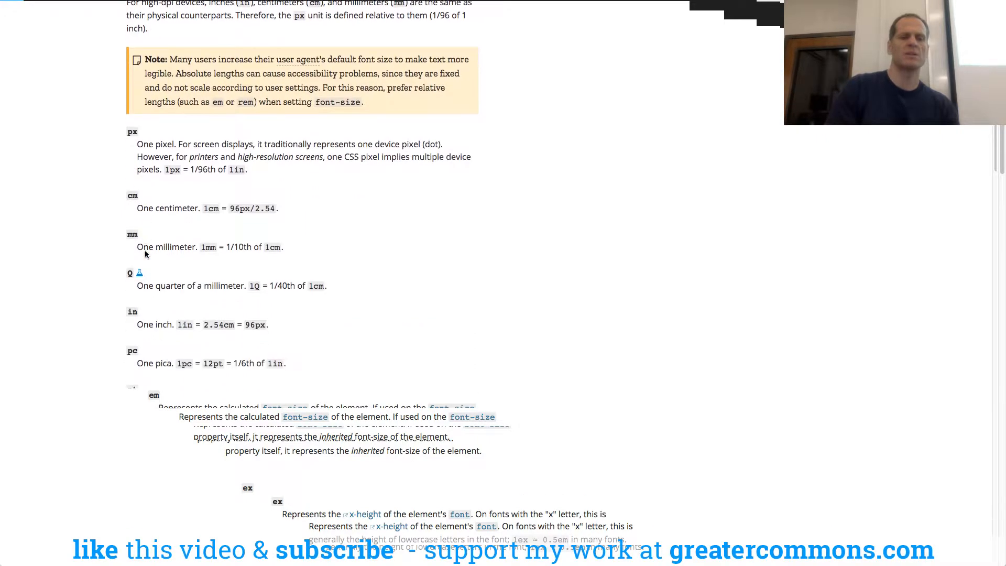
scroll("down", 3)
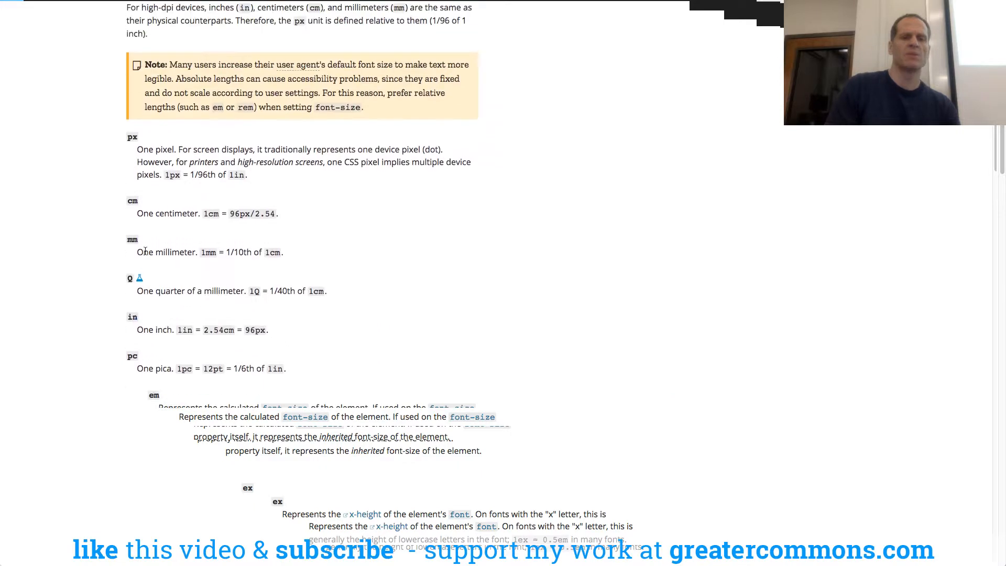
scroll("up", 3)
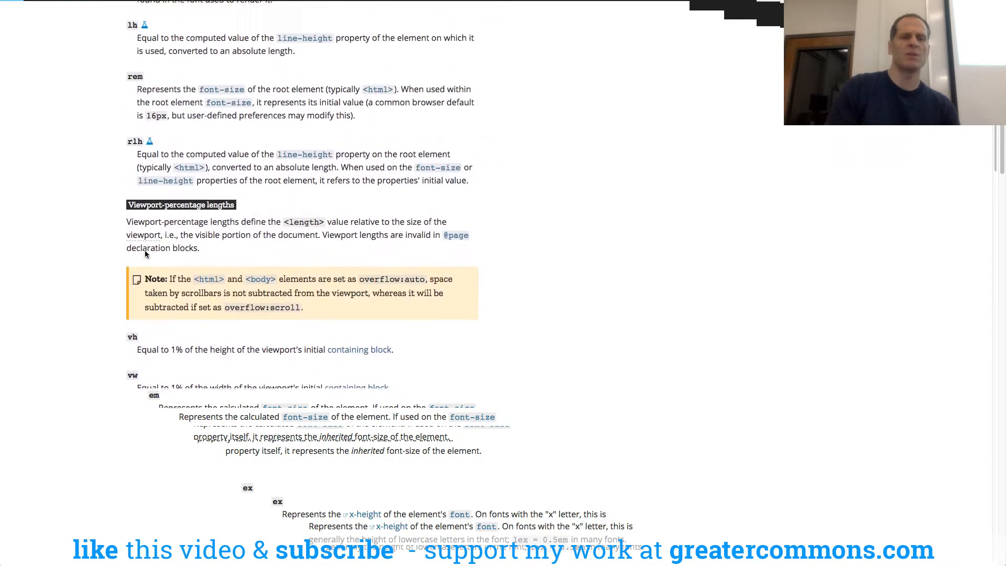
scroll("up", 3)
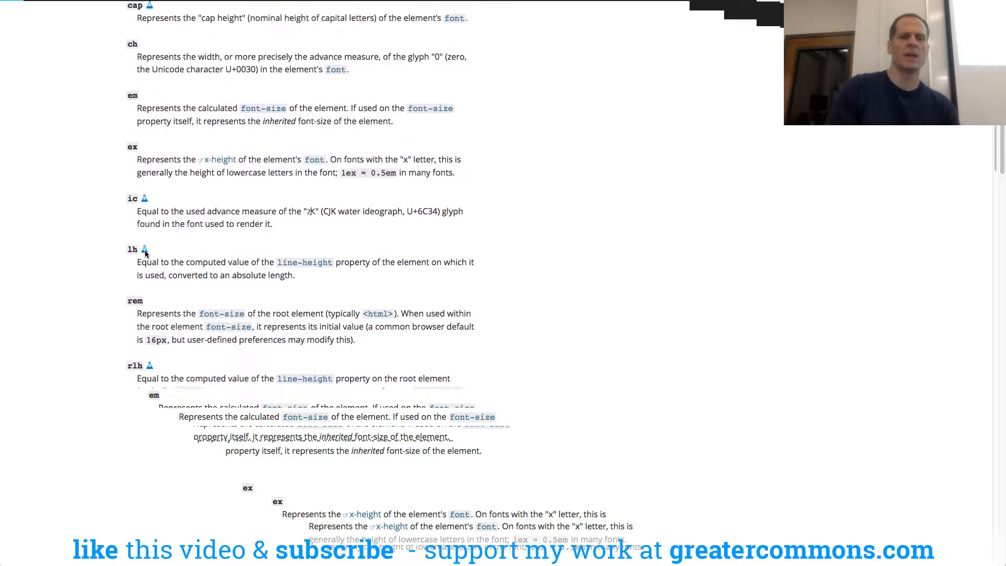
scroll("up", 3)
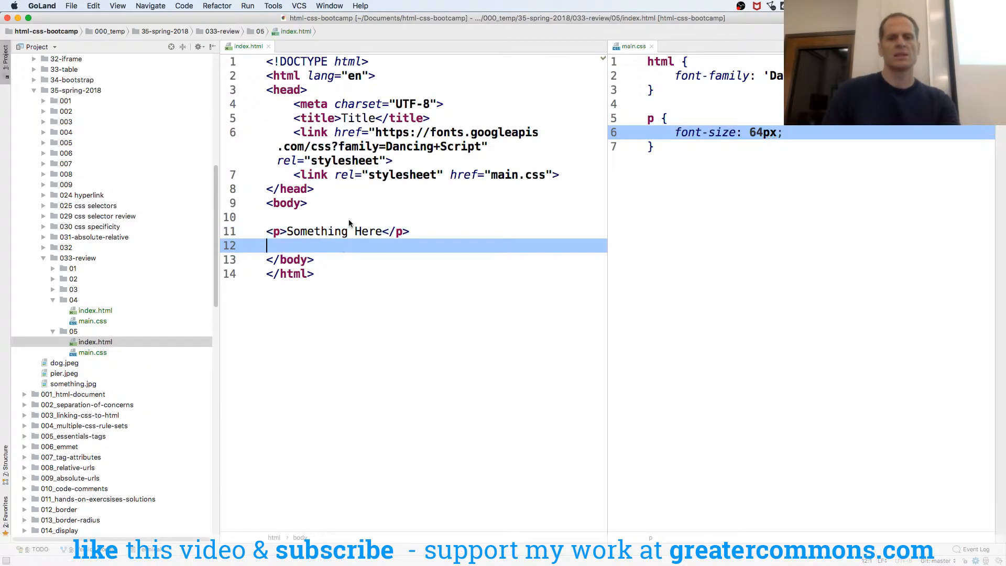
- Wrap the paragraph in a div in index.html, briefly trying a section tag
left_click(366, 217)
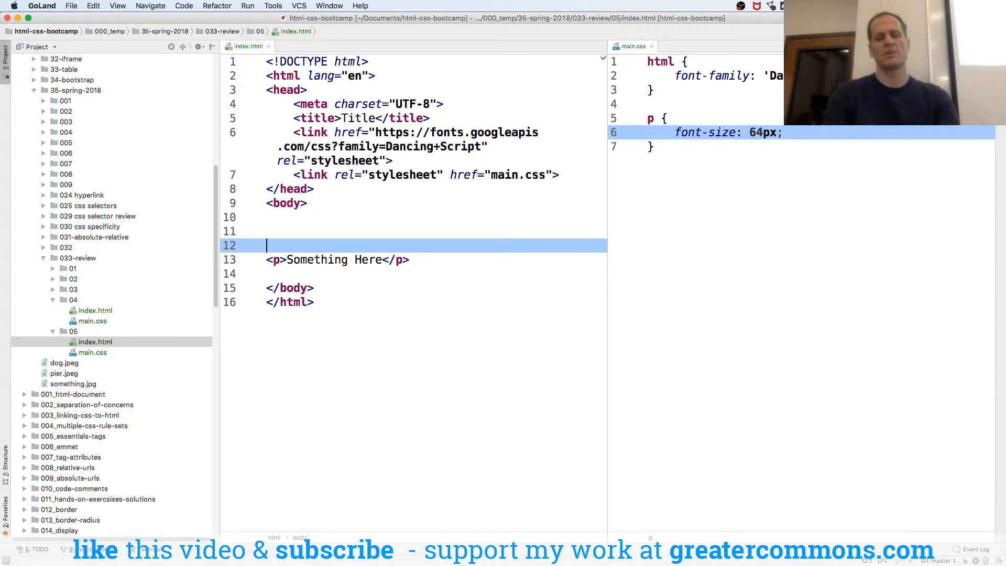
type("div>")
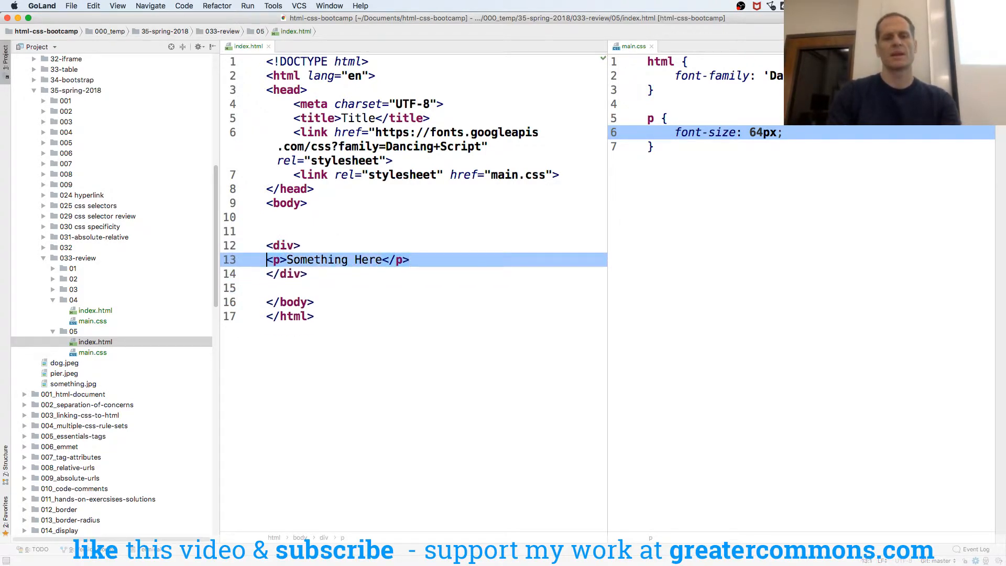
type("section")
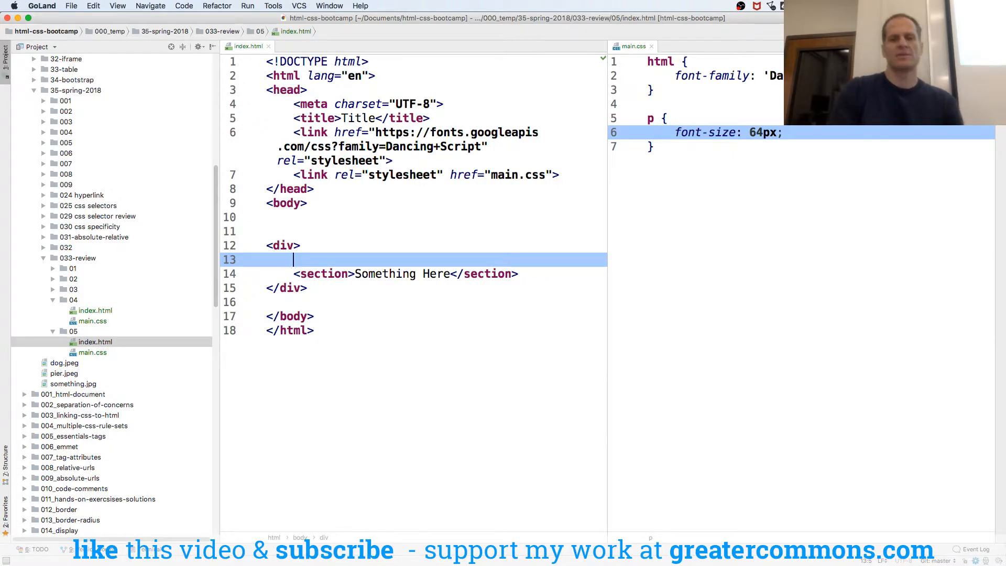
key("Backspace")
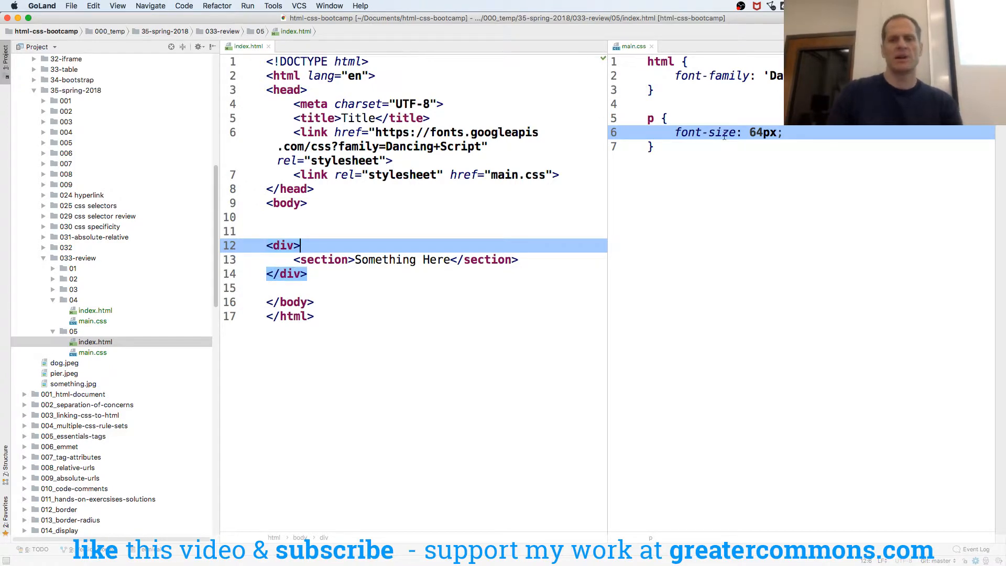
- Delete the p { font-size: 64px } rule and restore the p tag
left_click(648, 103)
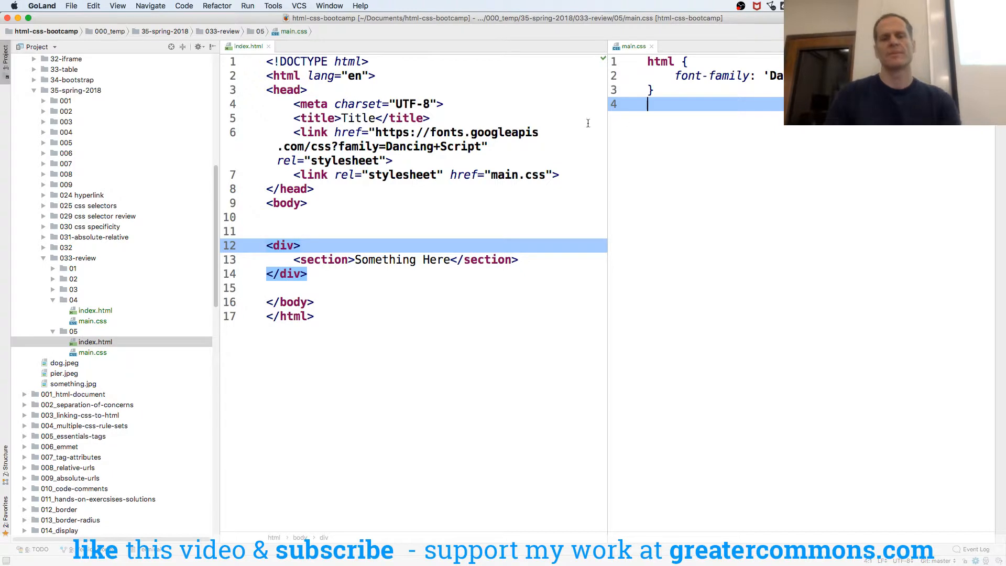
left_click(329, 259)
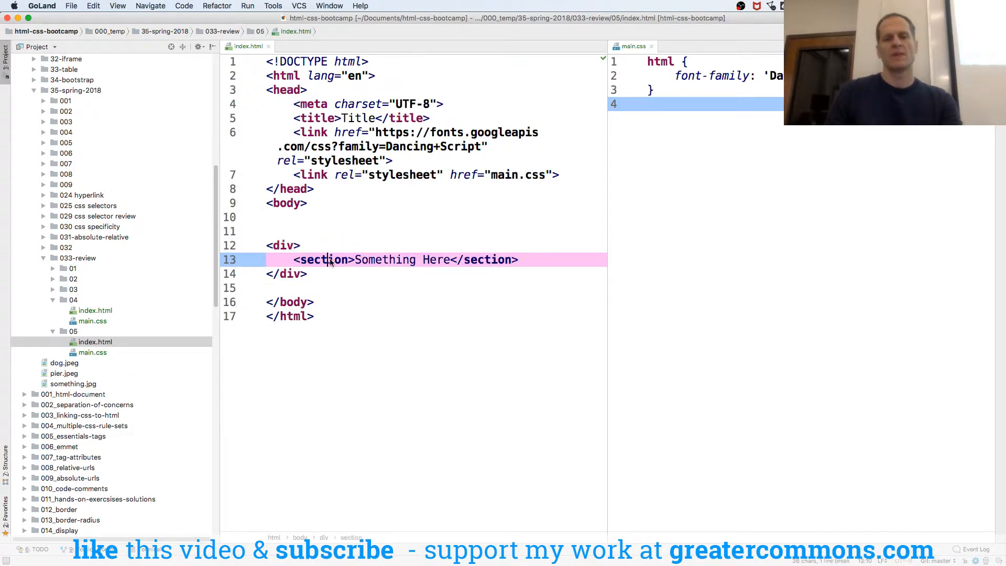
type("p")
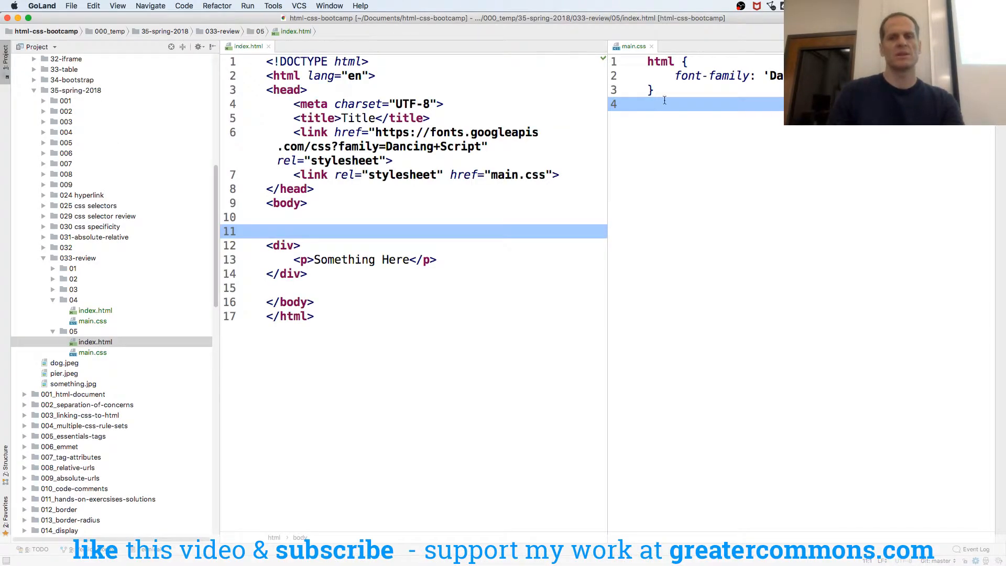
- Add p { font-size: 32px; } to main.css, then rename its selector to div
type("p {")
type("font-size: 32px;")
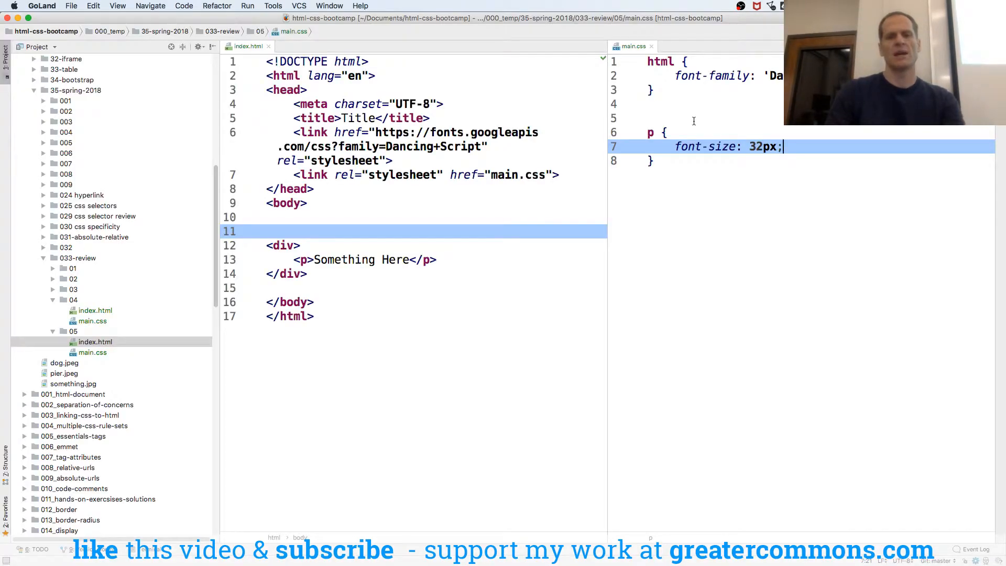
left_click(653, 132)
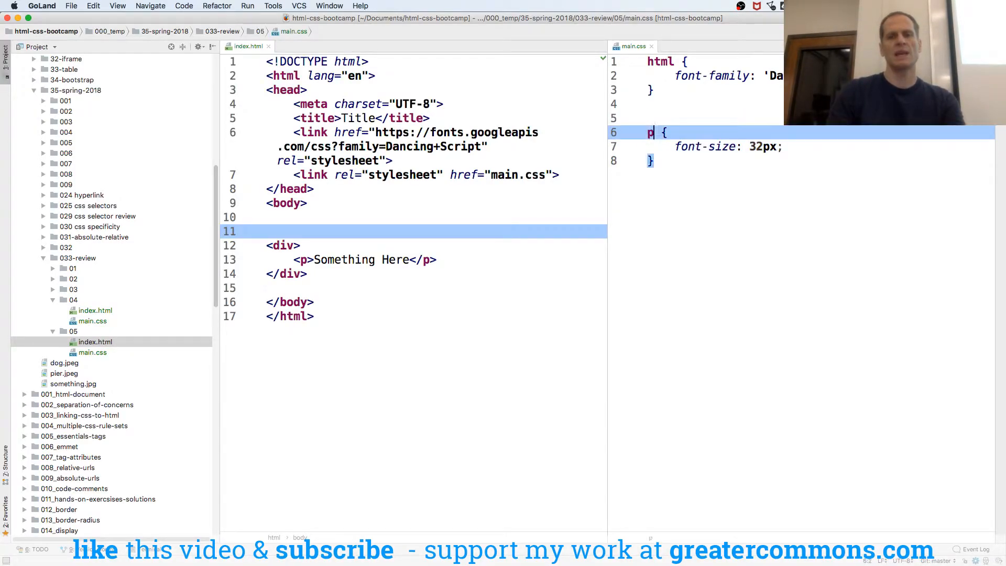
type("div")
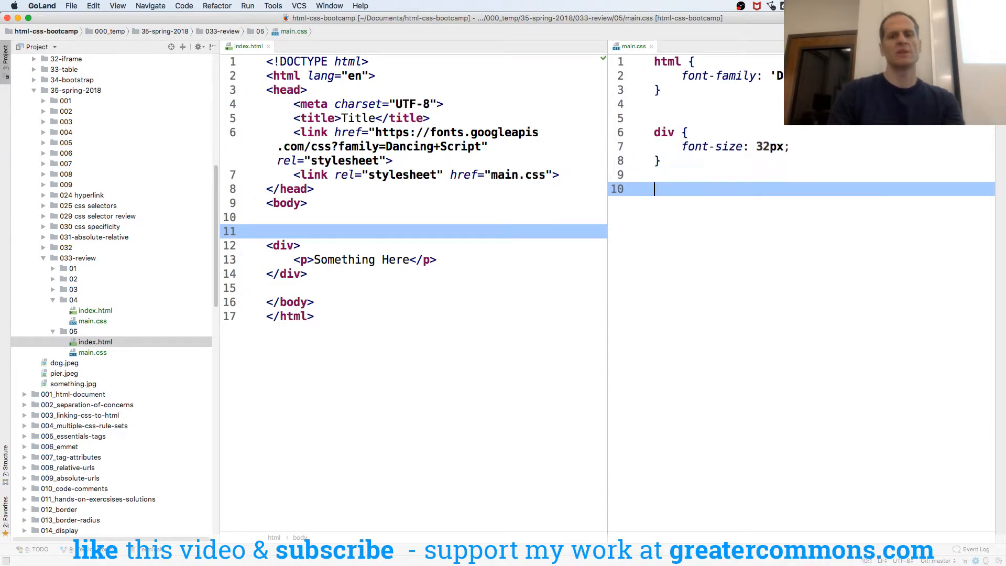
- Below the div rule, add a p rule setting font-size in em units
type("p")
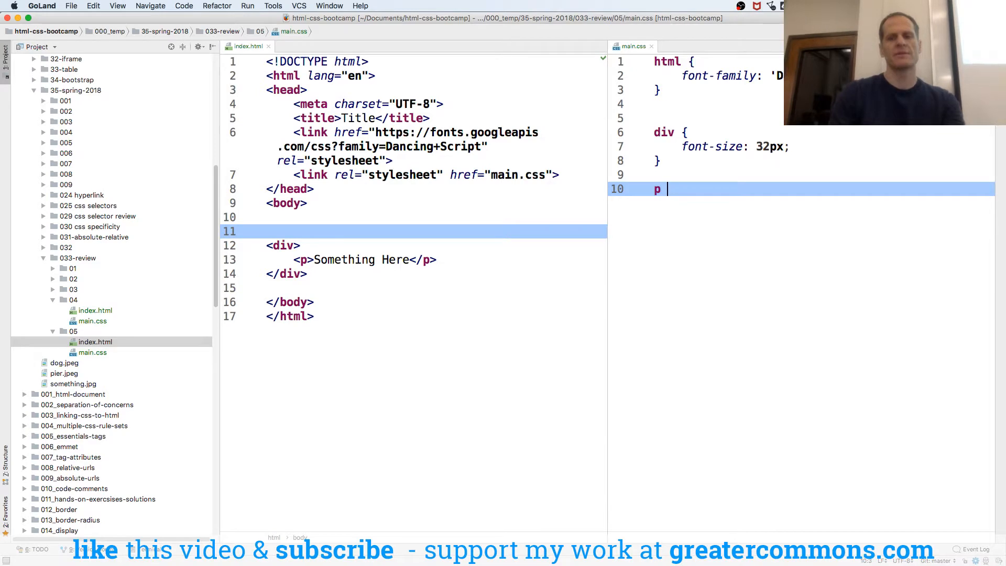
type("{")
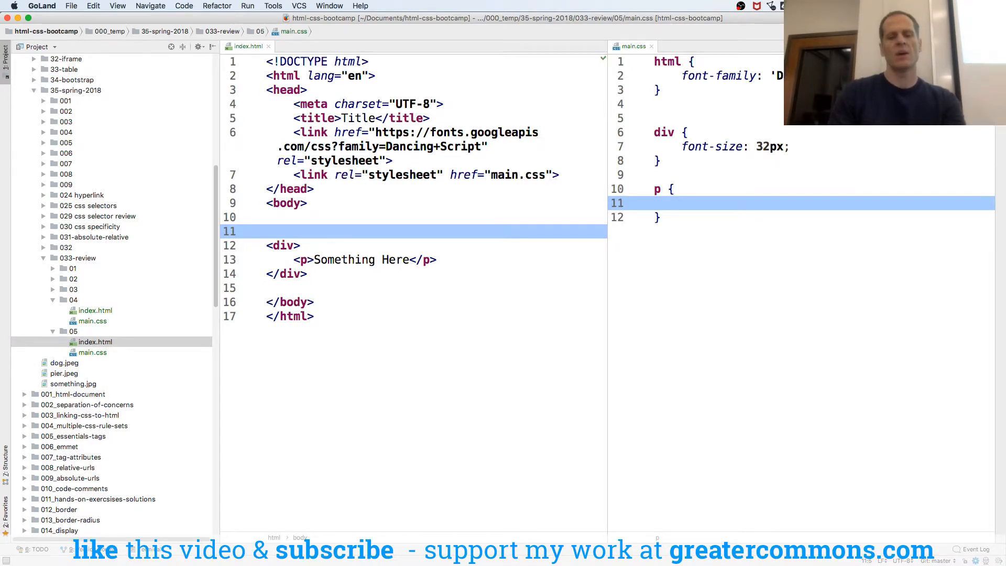
type("font-size: 1em;")
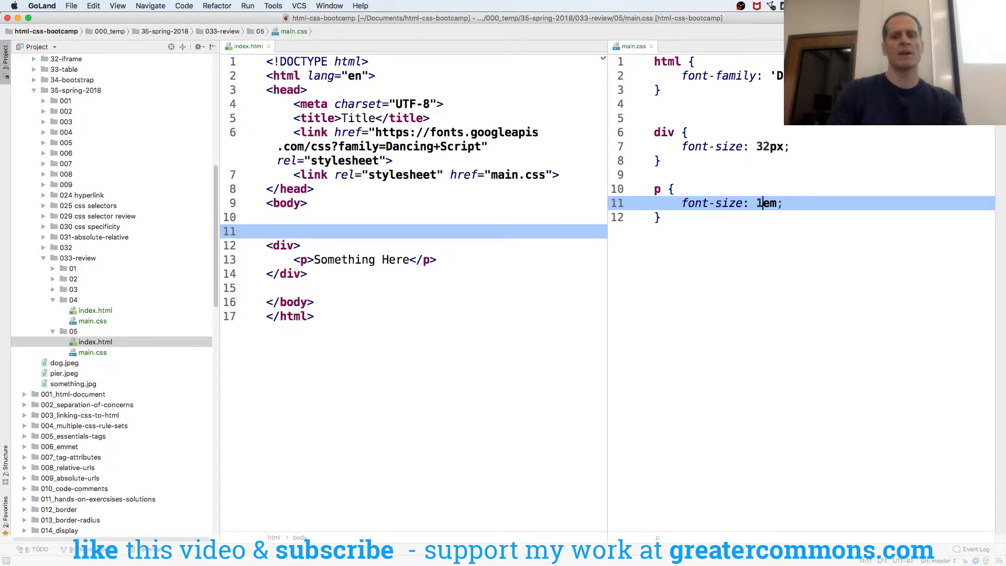
type(".3")
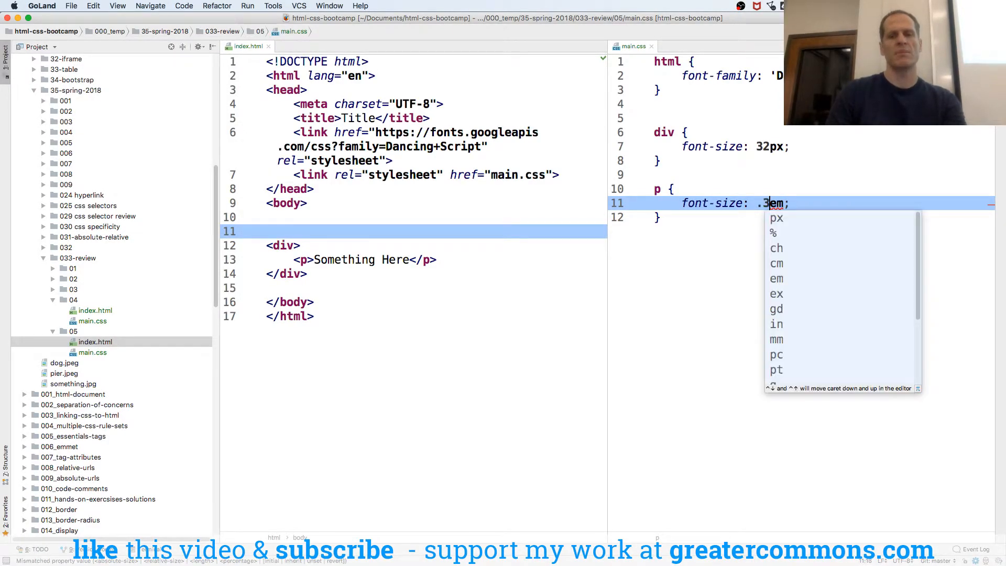
key("Escape")
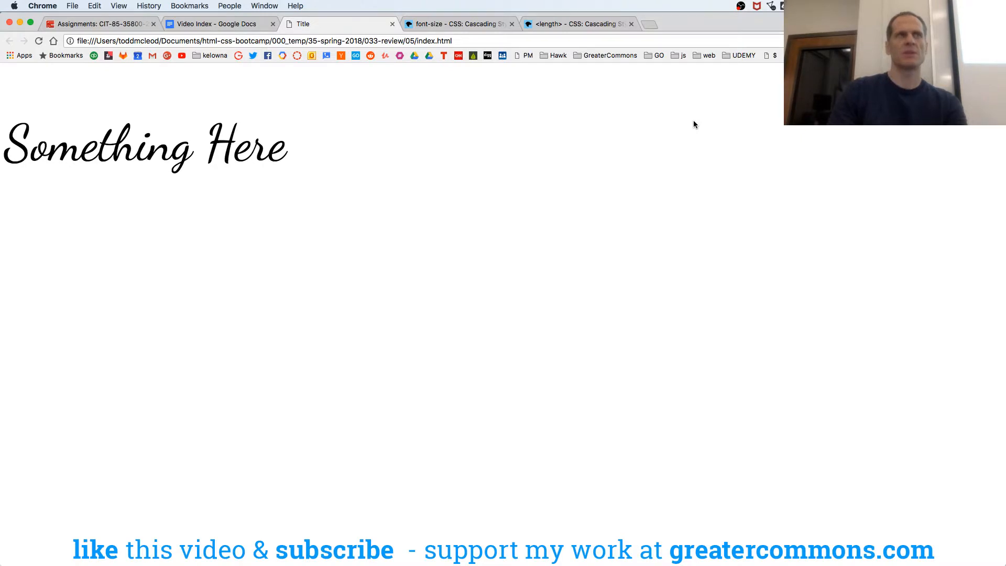
- Preview the em-sized paragraph in Chrome, shrink the em value, then switch it to rem
key("cmd+tab")
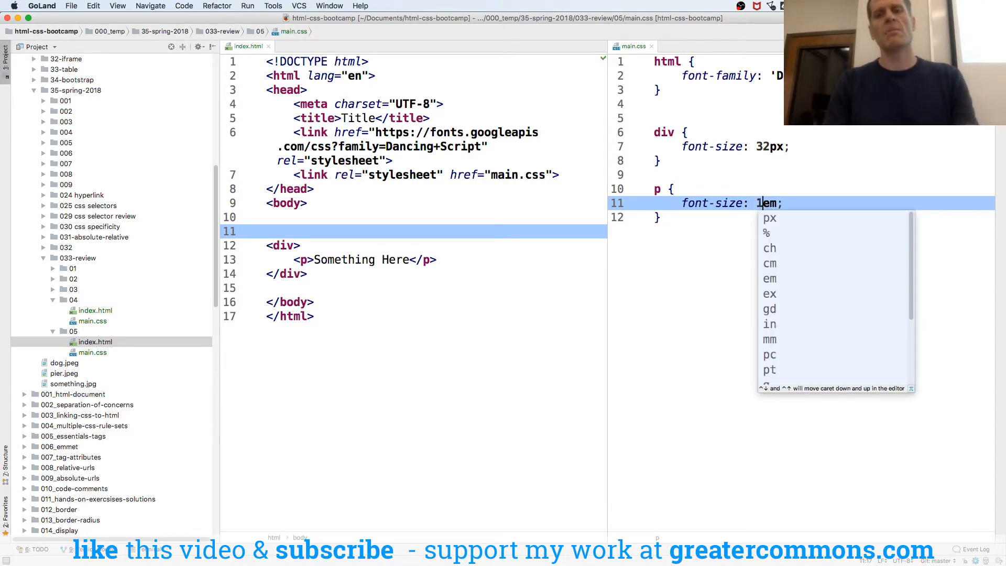
key("Escape")
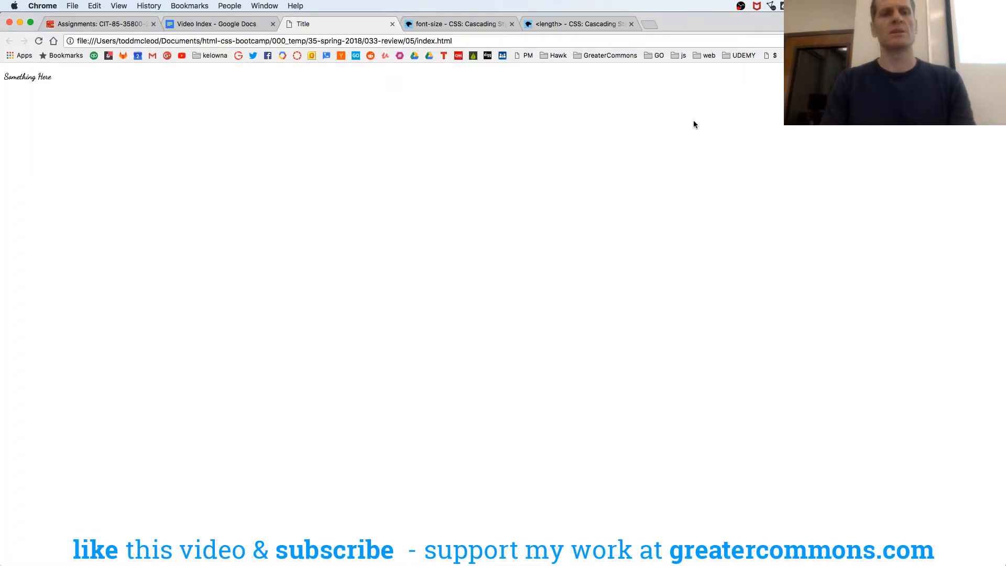
key("cmd+tab")
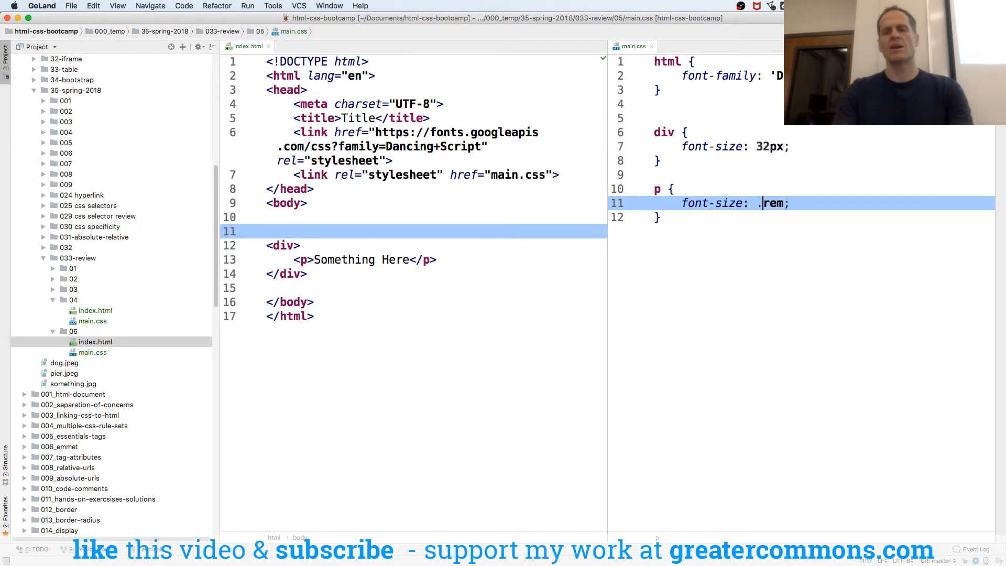
- Set the p font-size to 5rem and the div font-size to 2px
type("5")
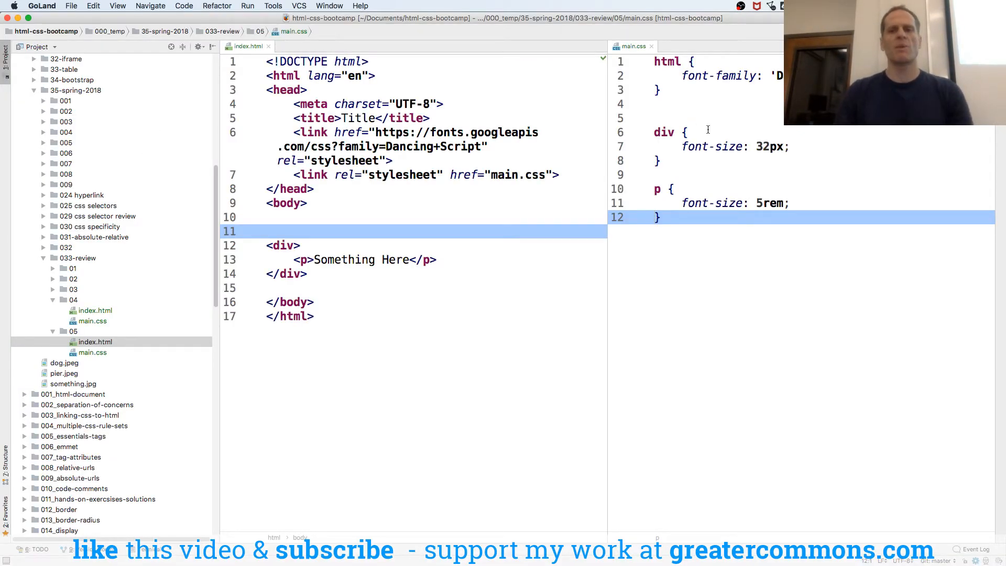
left_click(763, 146)
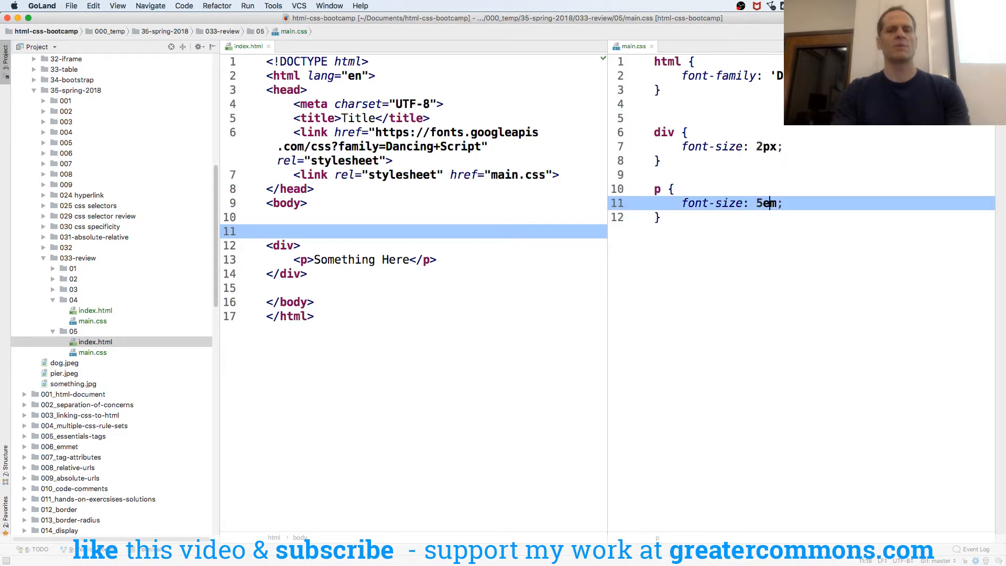
type("r")
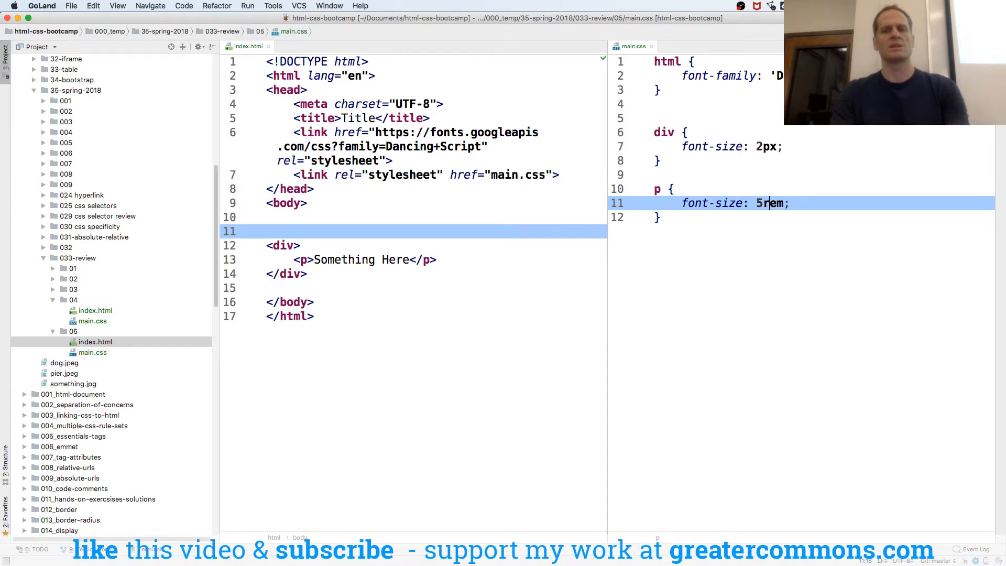
left_click(659, 217)
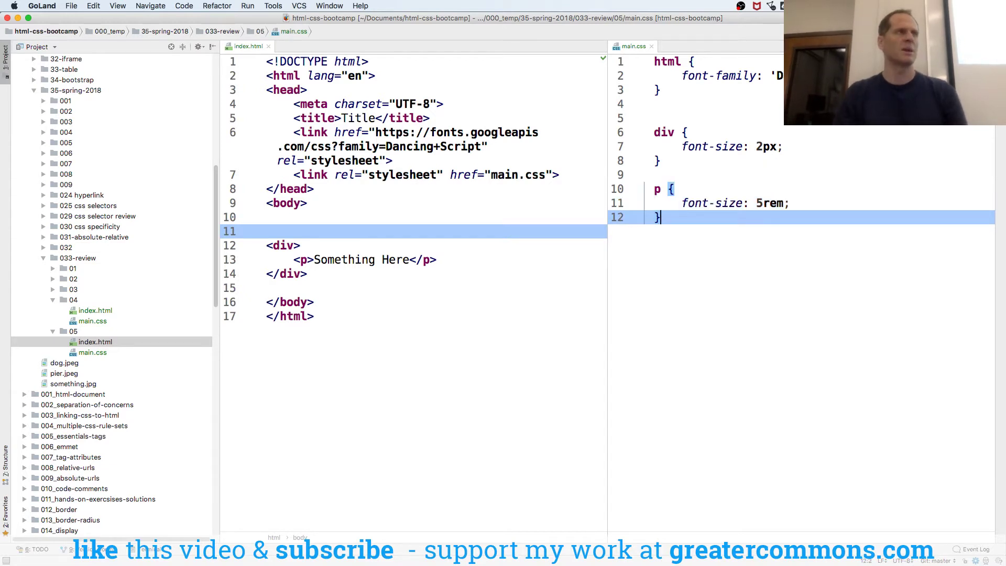